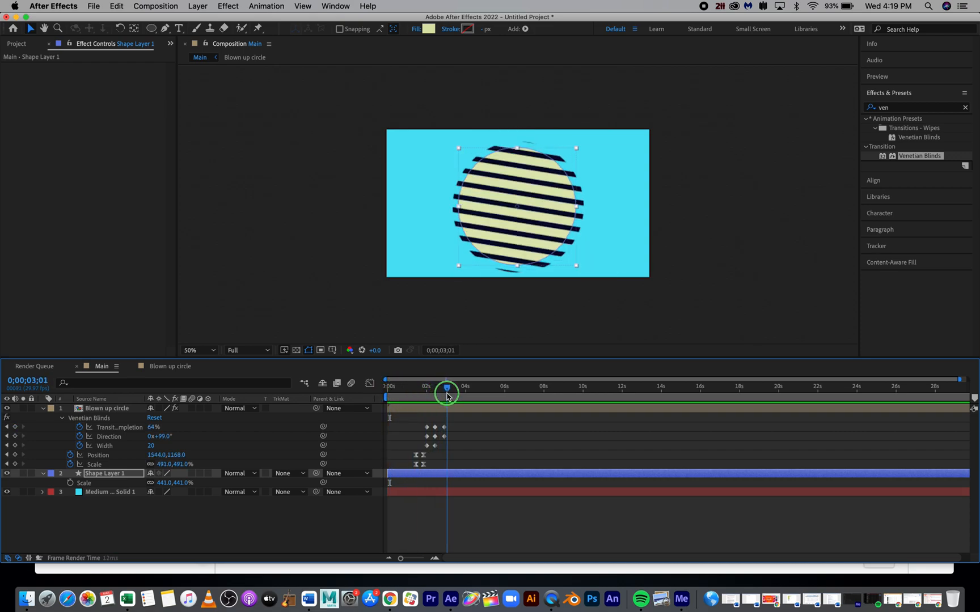
- Scrub the timeline, select the cyan background solid, and add Main to the Media Encoder queue
drag(447, 391, 448, 390)
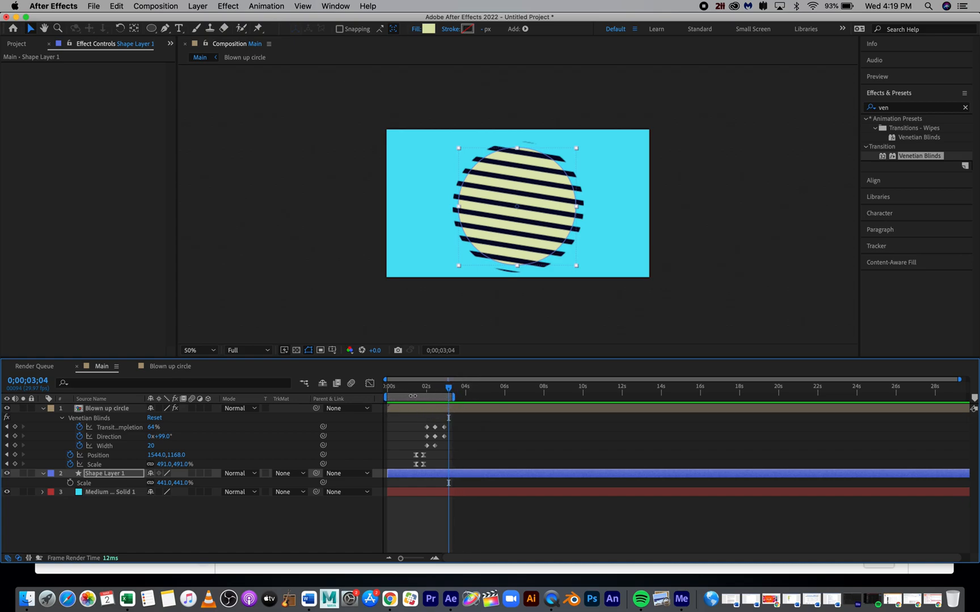
mouse_move(471, 398)
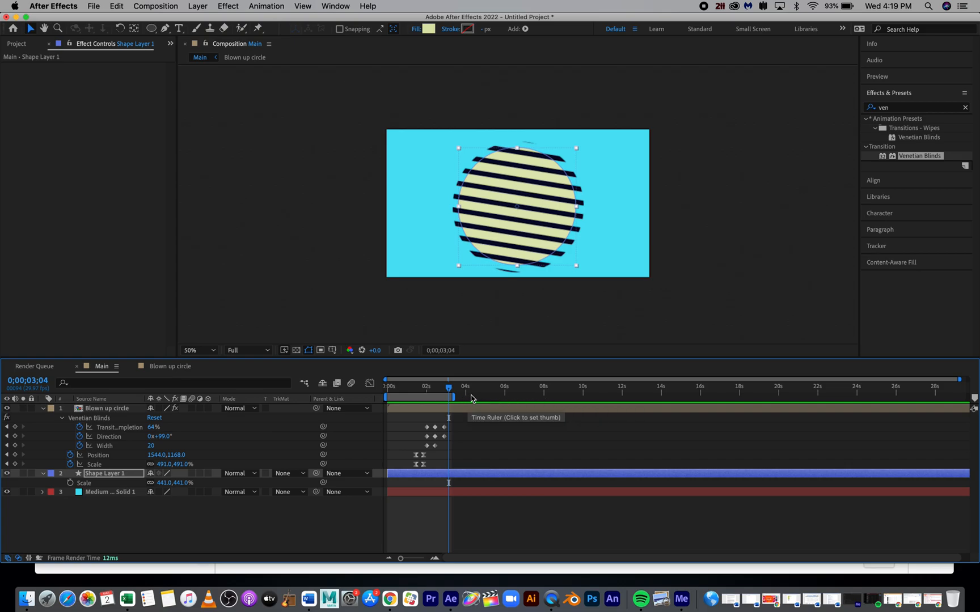
mouse_move(458, 442)
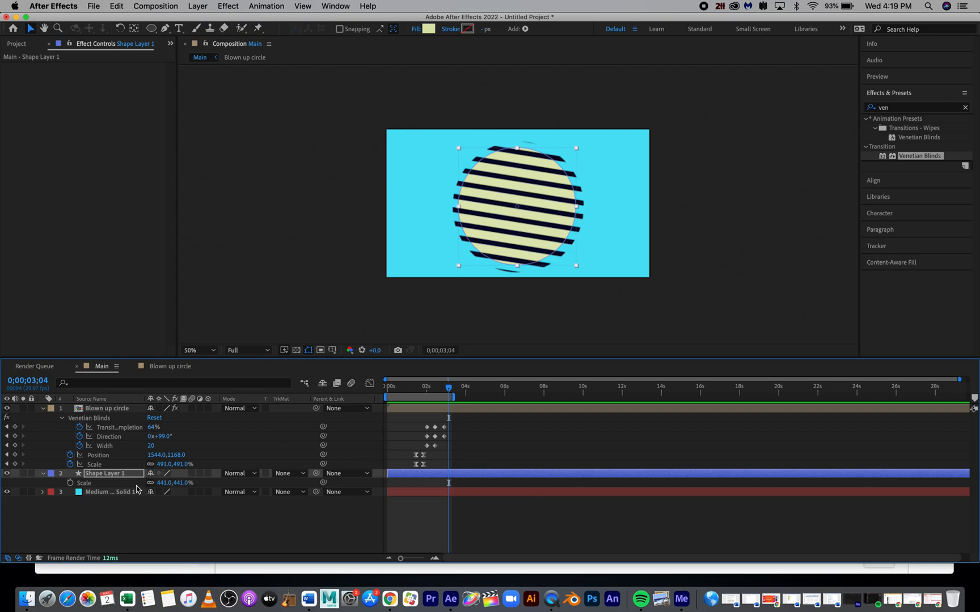
click(114, 492)
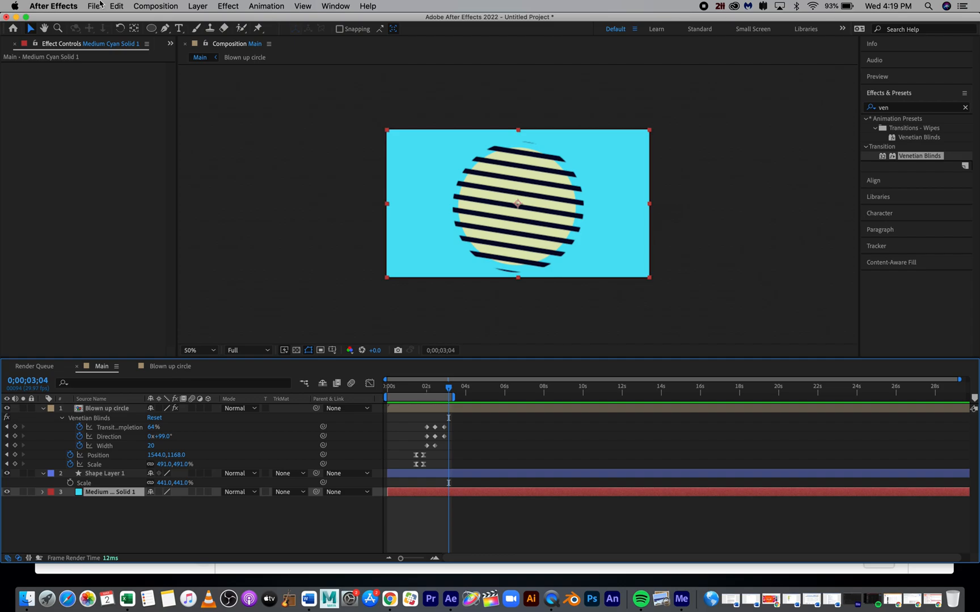
click(93, 6)
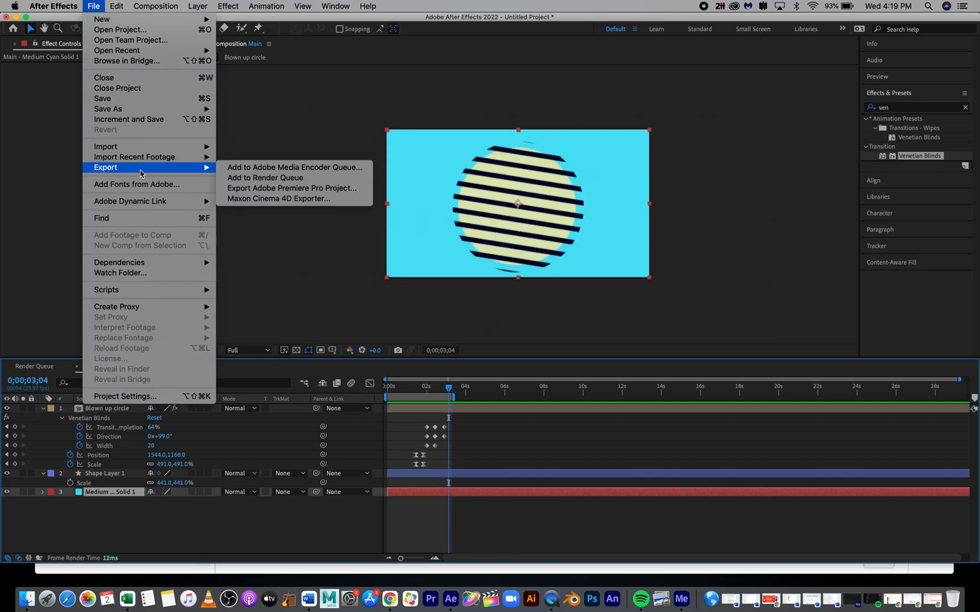
mouse_move(295, 167)
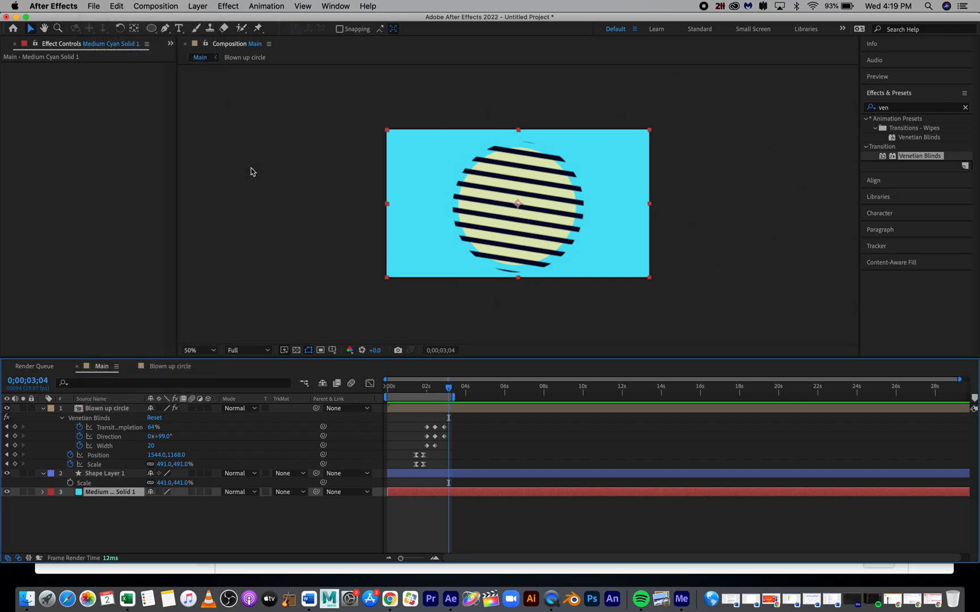
mouse_move(626, 495)
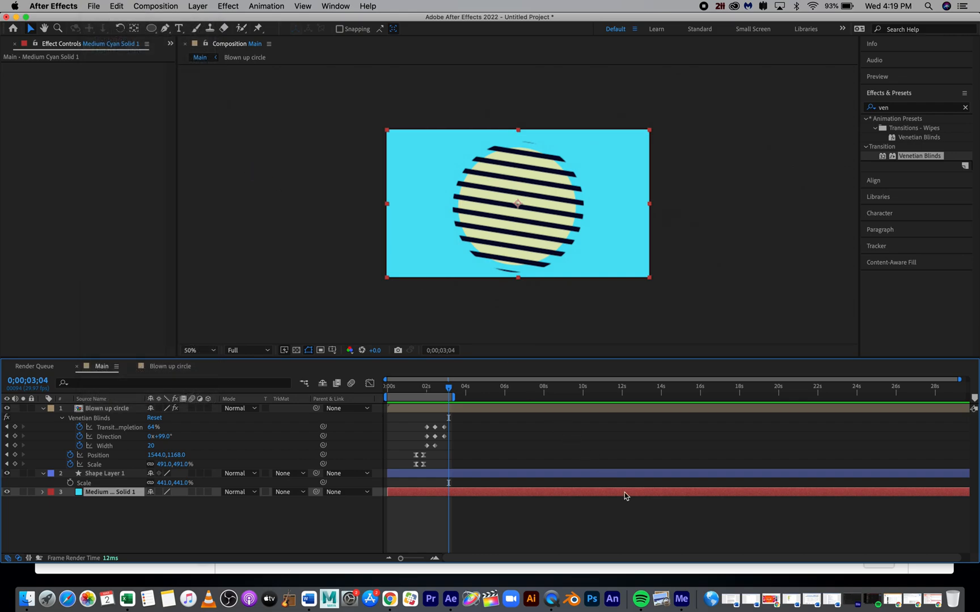
mouse_move(681, 599)
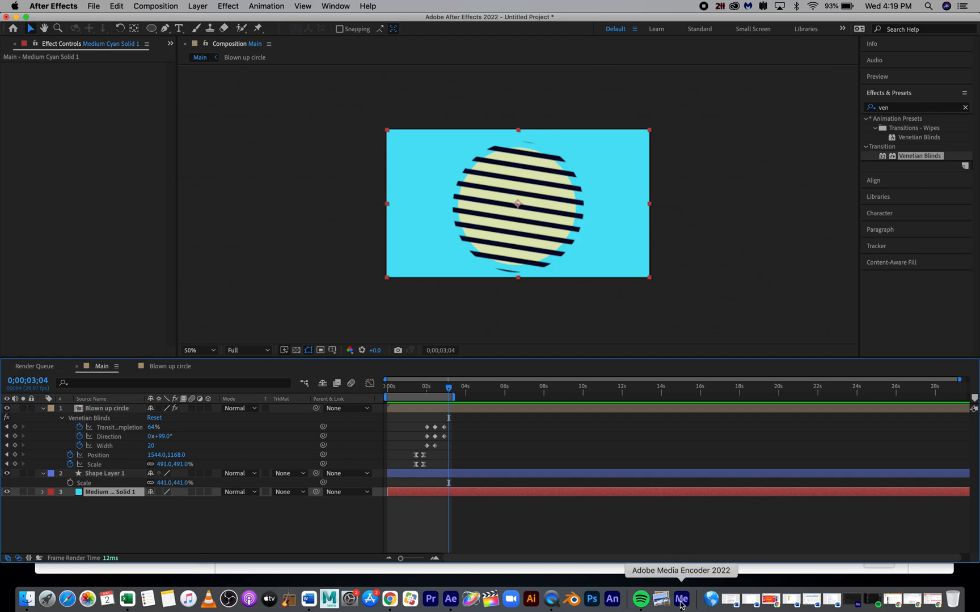
- In Media Encoder, open the first Main job's 'Match Source - High bitrate' export settings
click(680, 599)
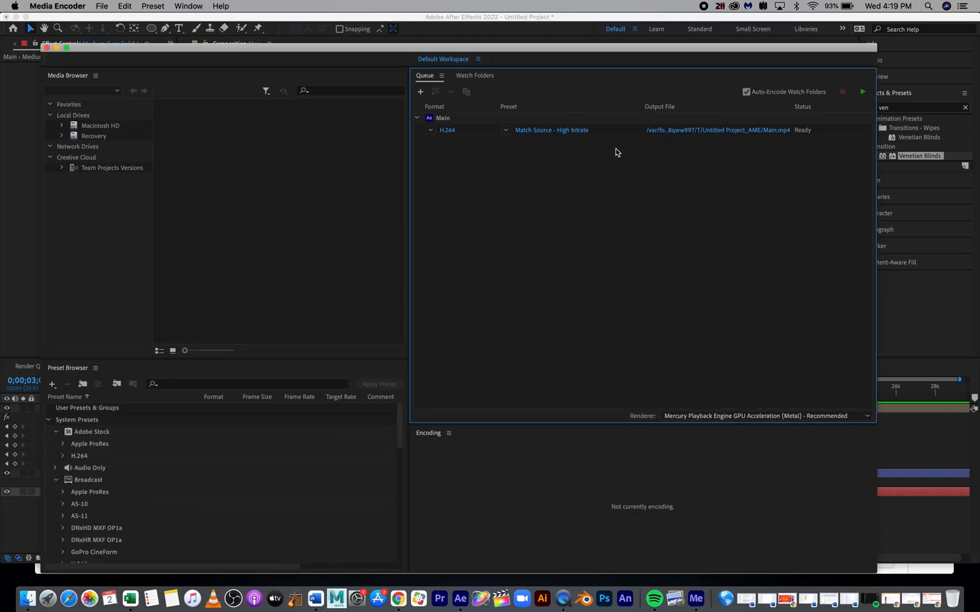
mouse_move(512, 167)
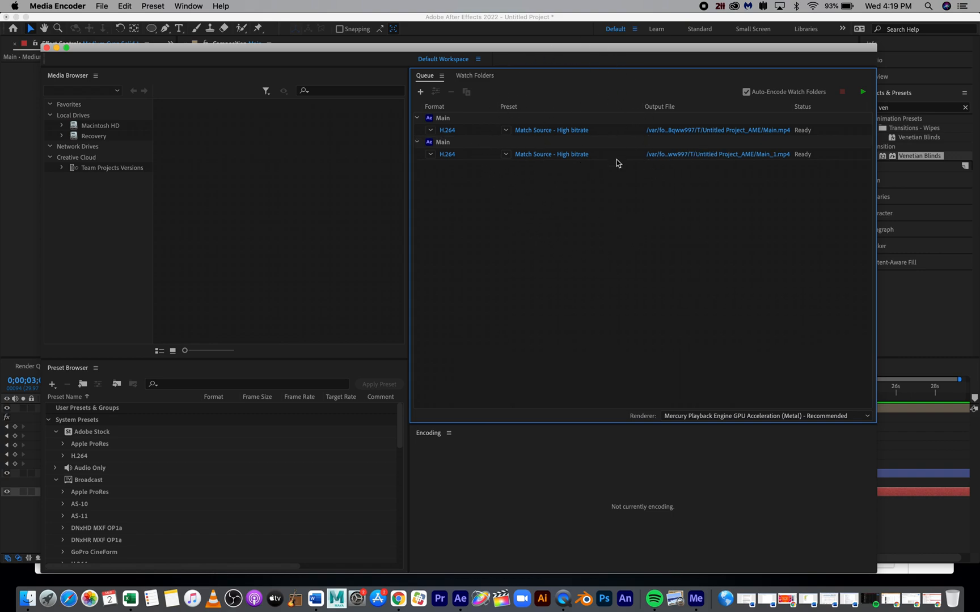
mouse_move(541, 160)
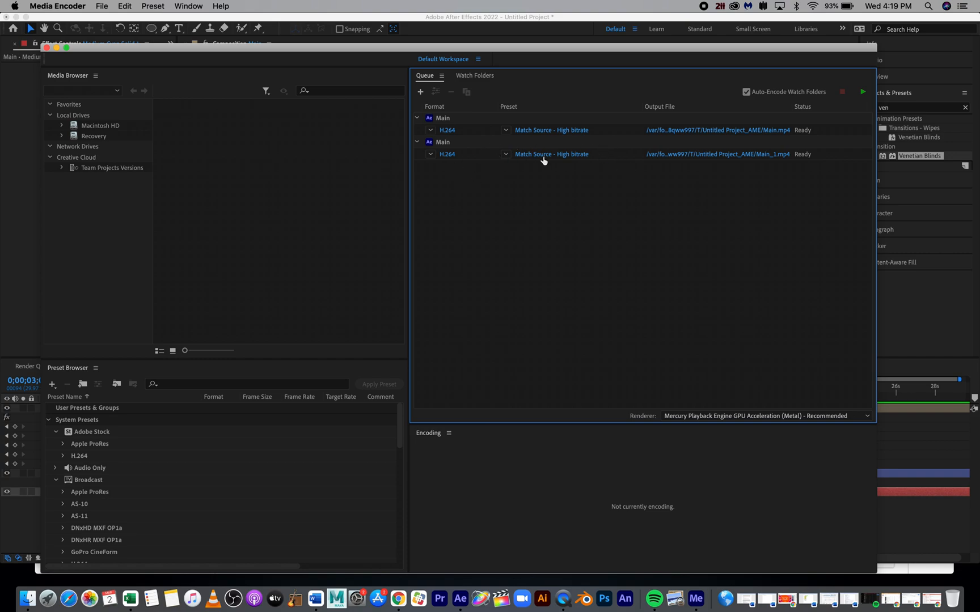
mouse_move(551, 129)
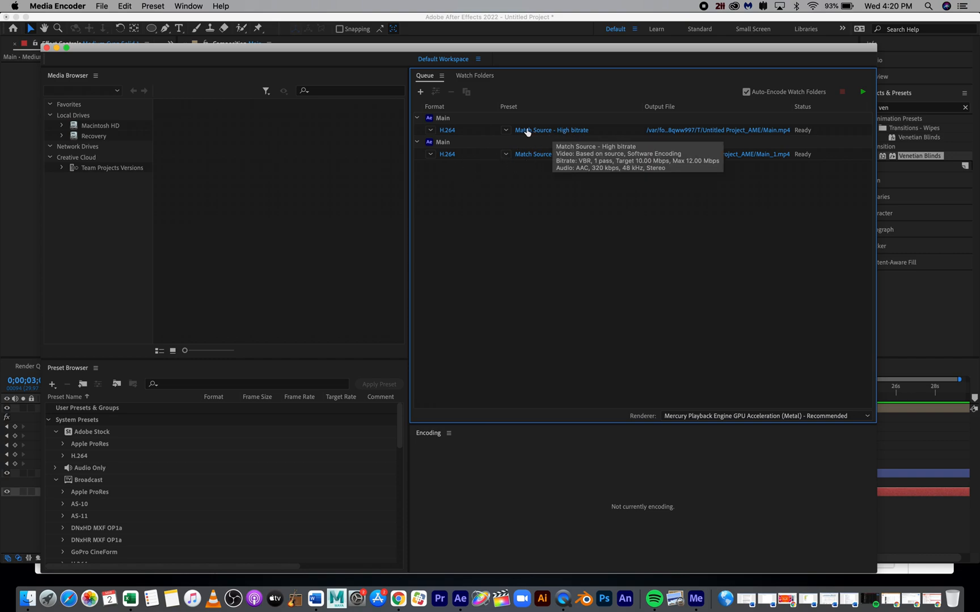
click(862, 91)
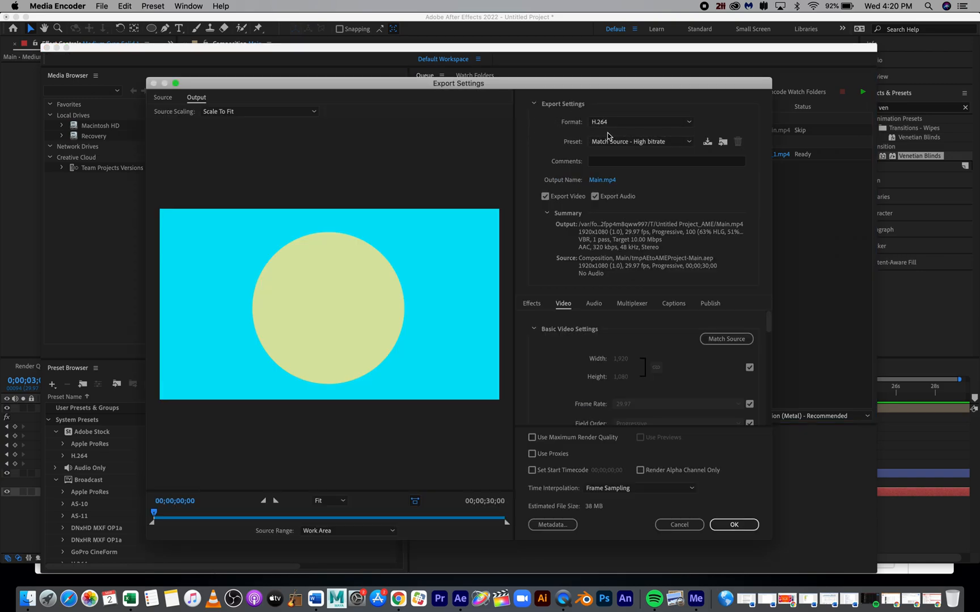
- Keep the first Main job as H.264 with Work Area source range and confirm
click(640, 122)
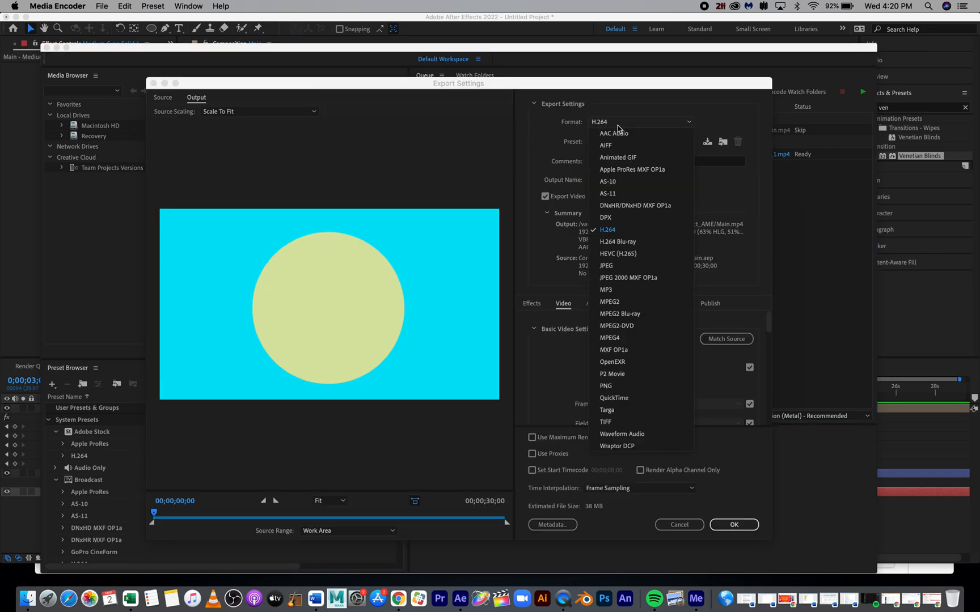
mouse_move(607, 230)
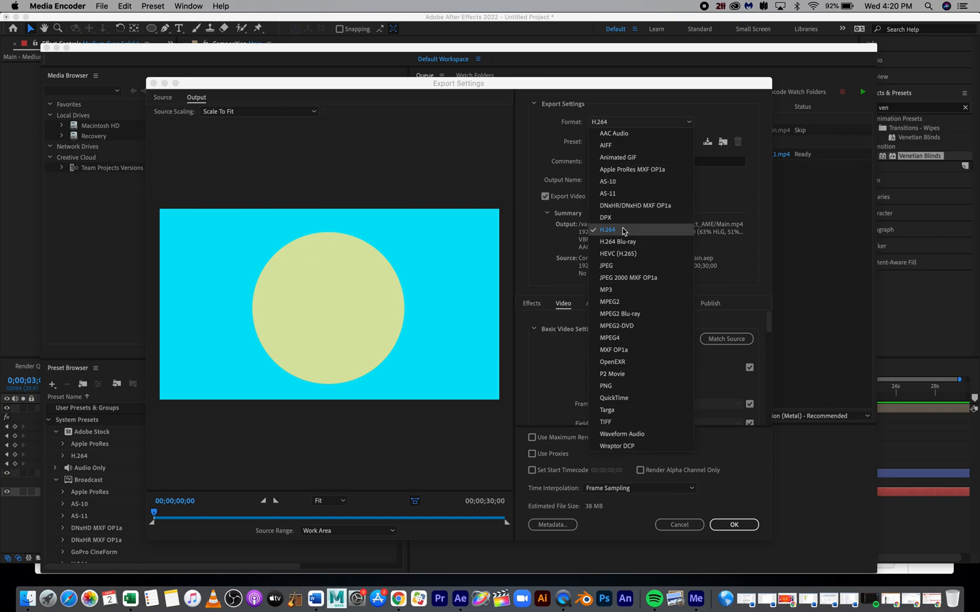
click(607, 229)
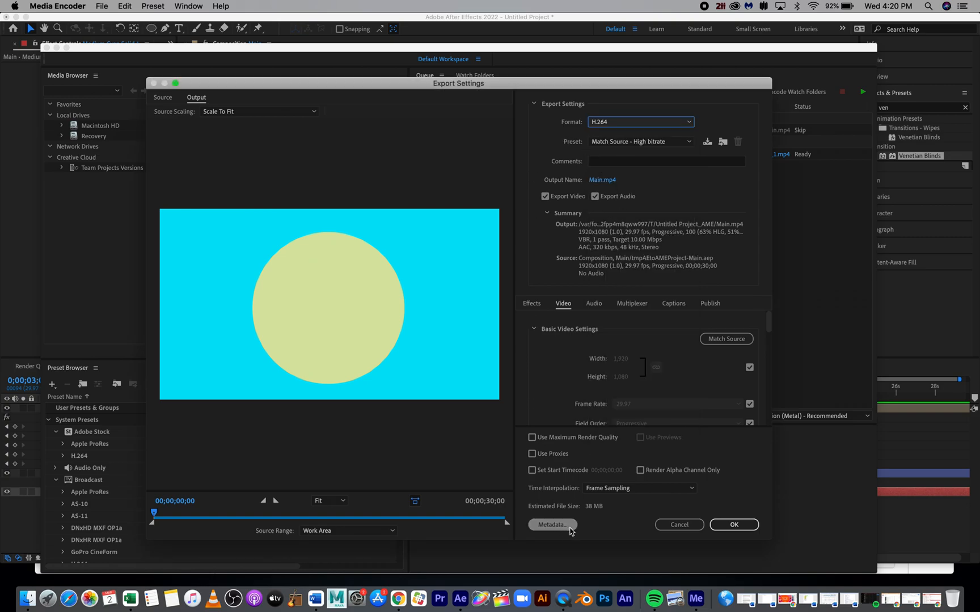
mouse_move(600, 507)
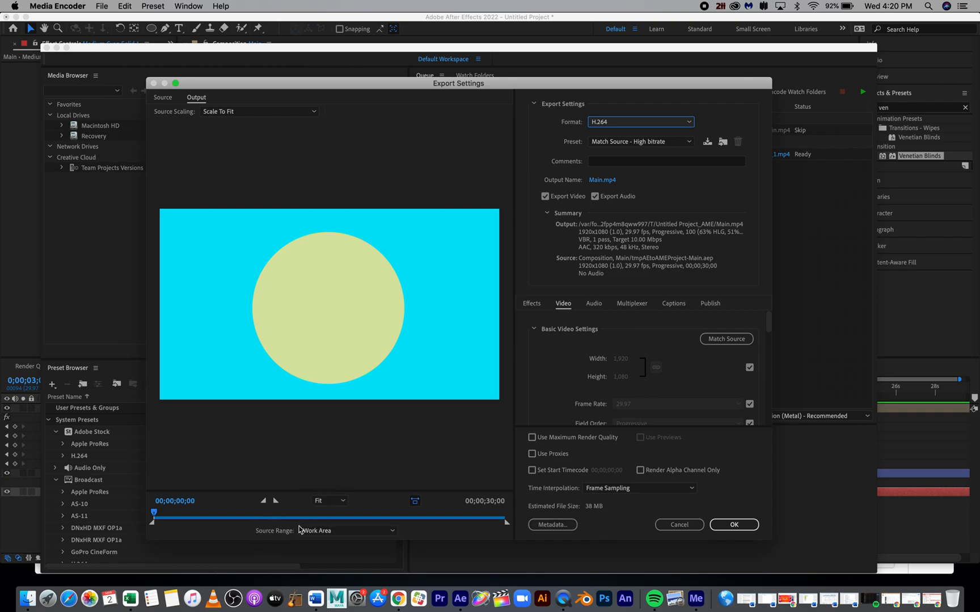
click(347, 530)
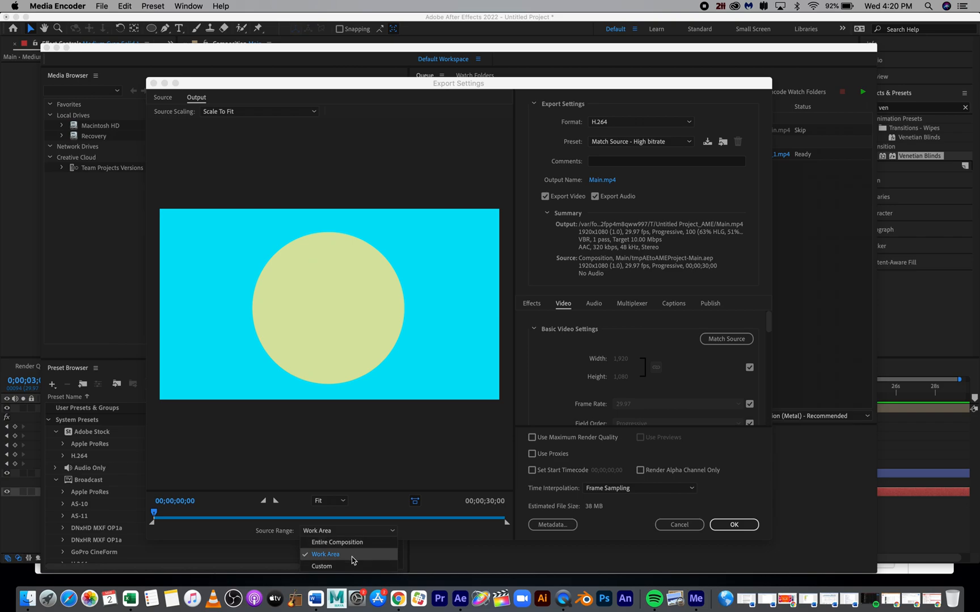
click(324, 555)
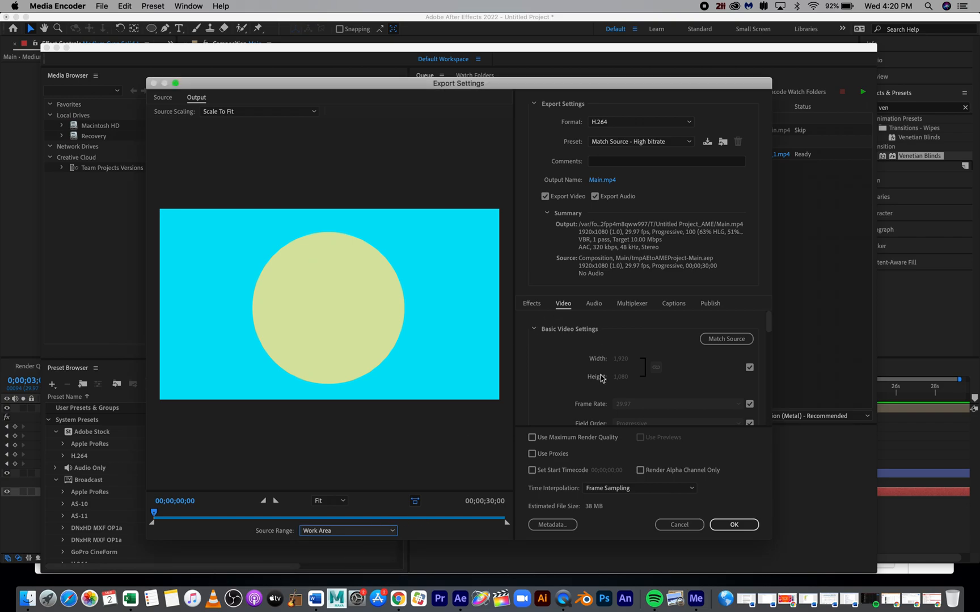
mouse_move(733, 493)
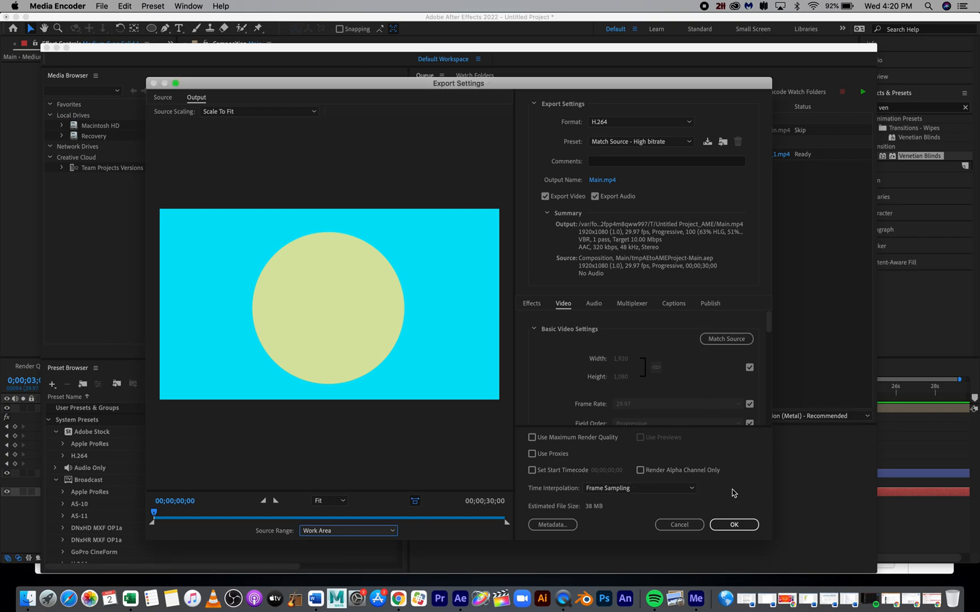
click(732, 524)
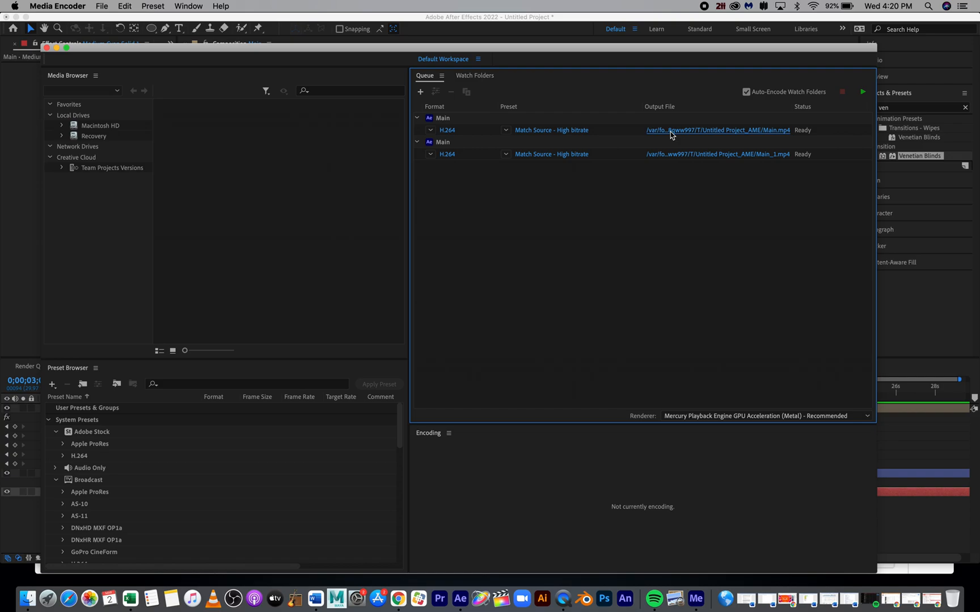
- Save output as 'Final Shape Motion graphic' in Creative Cloud's Shapes Motion Graphics 2022, then start the queue
click(718, 130)
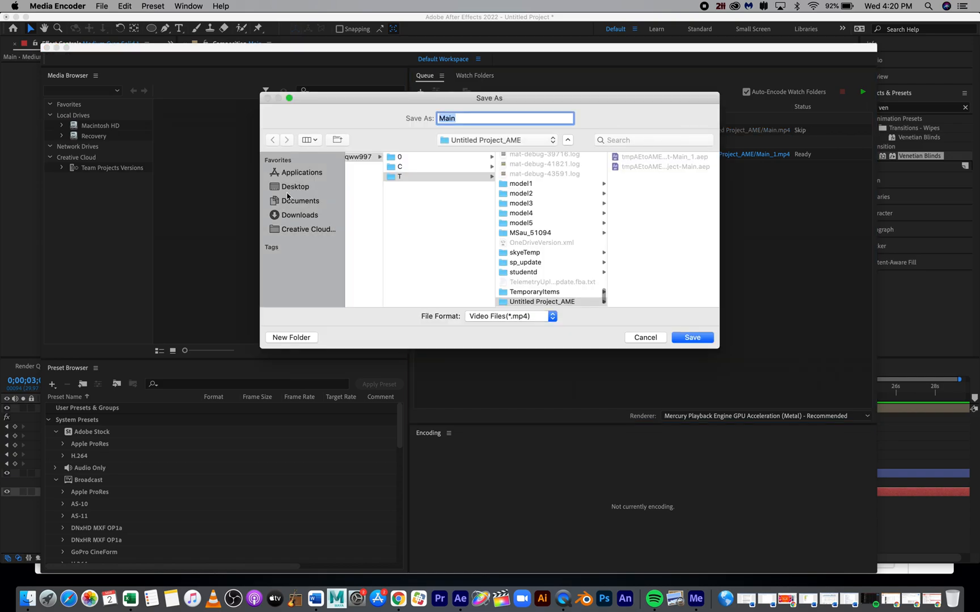
click(307, 229)
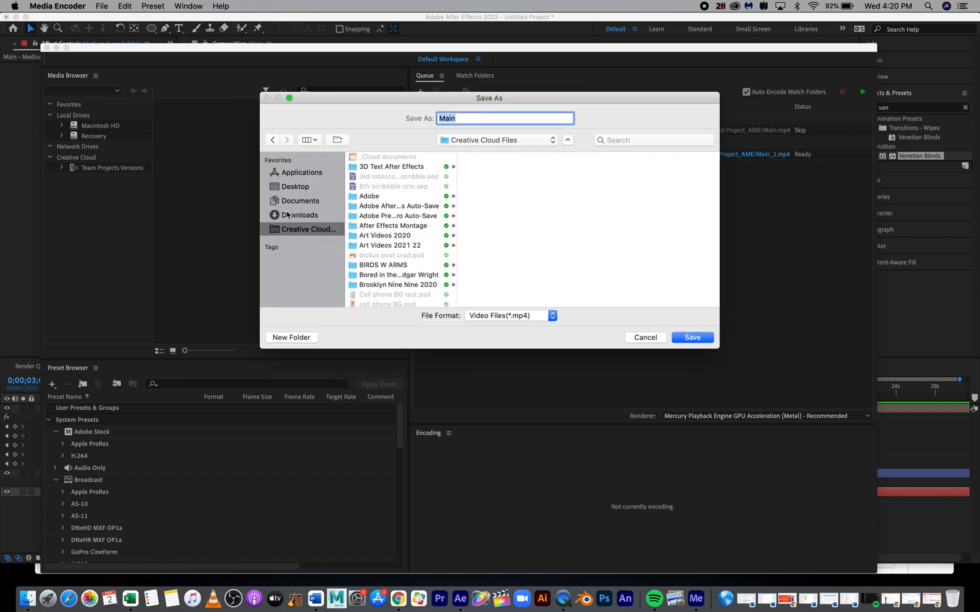
scroll(down, 3)
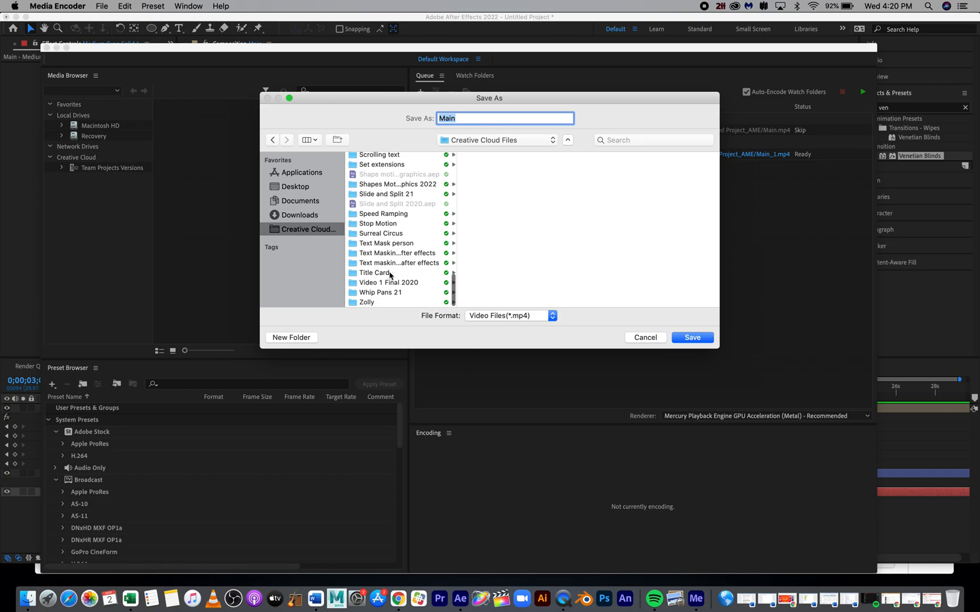
click(397, 184)
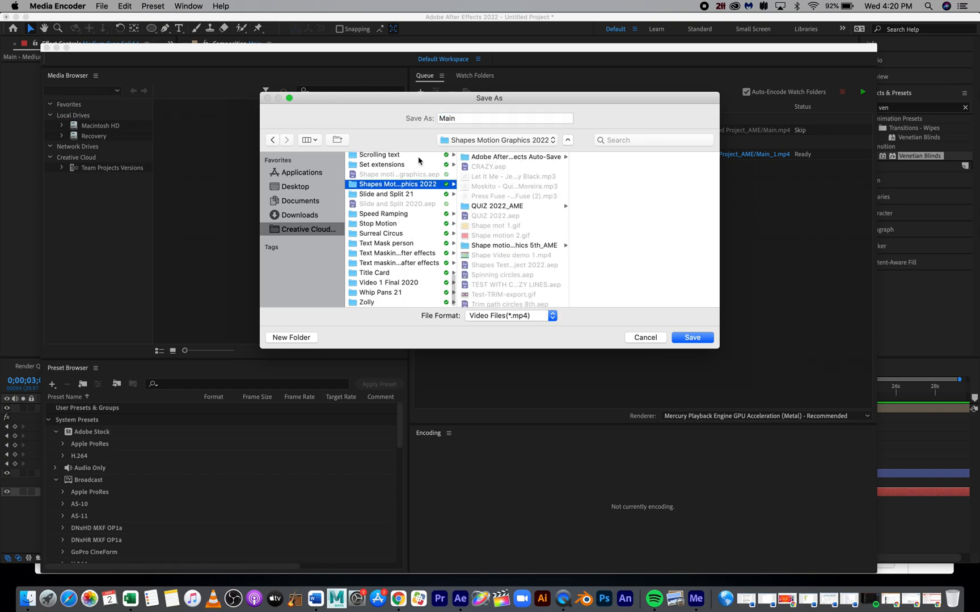
text(Final Shape Motion graphic)
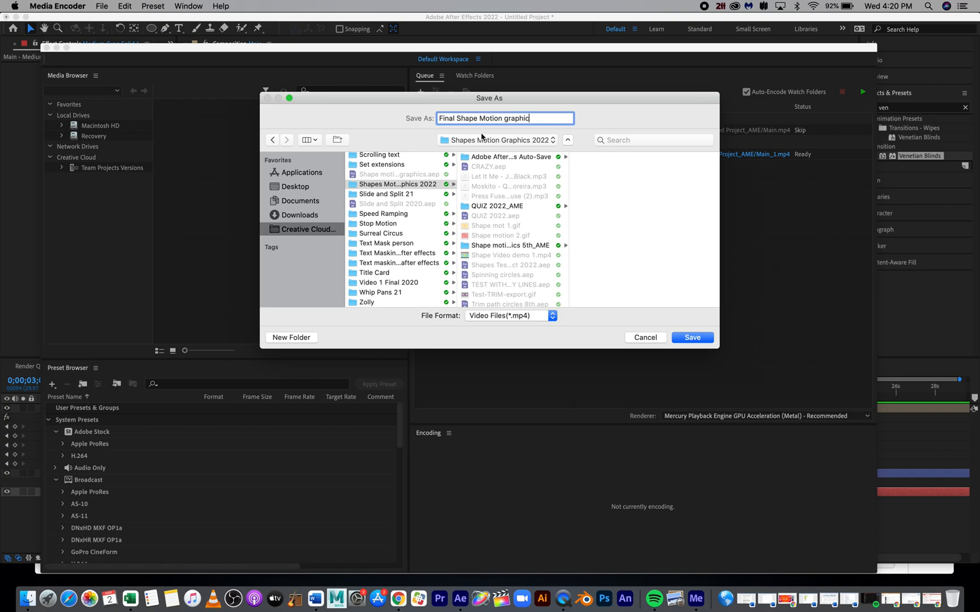
click(691, 338)
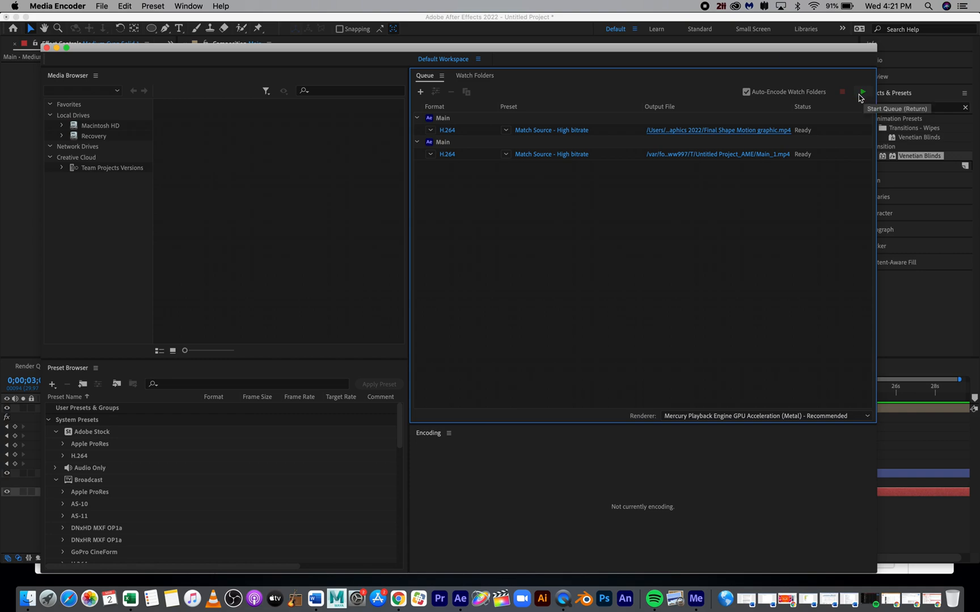
click(862, 91)
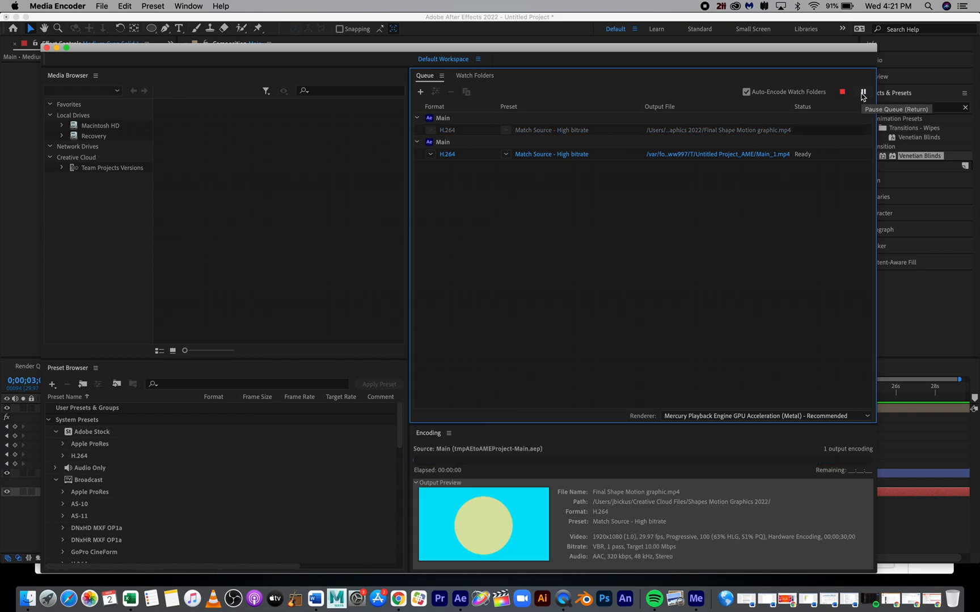